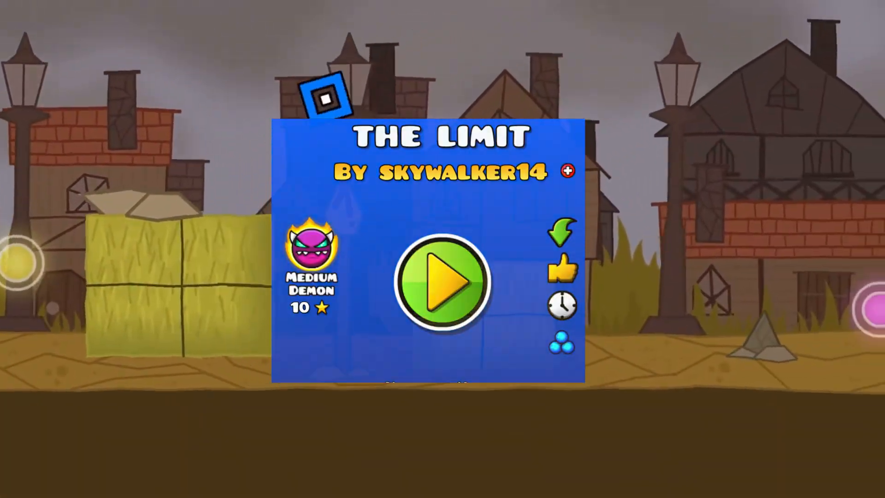
pyautogui.click(446, 282)
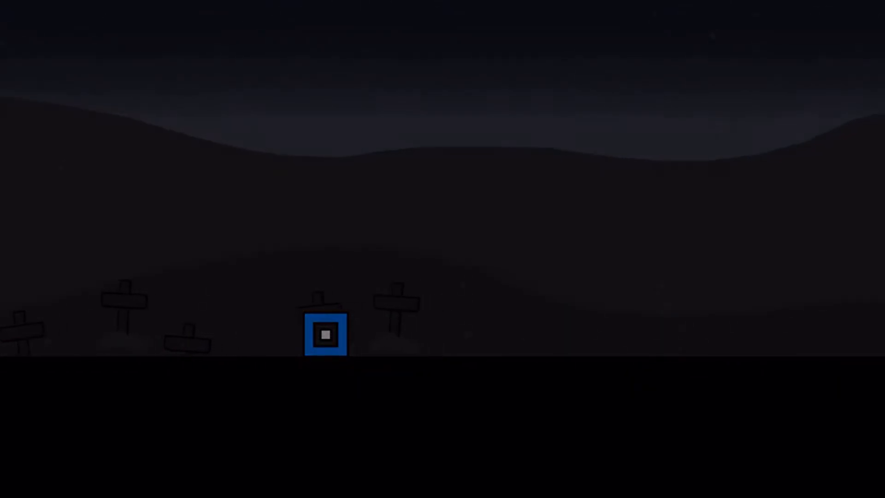
pyautogui.hscroll(3)
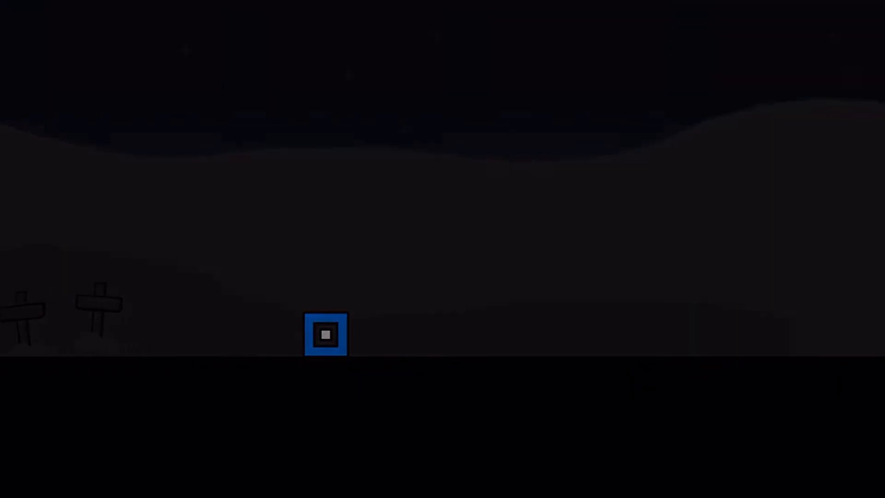